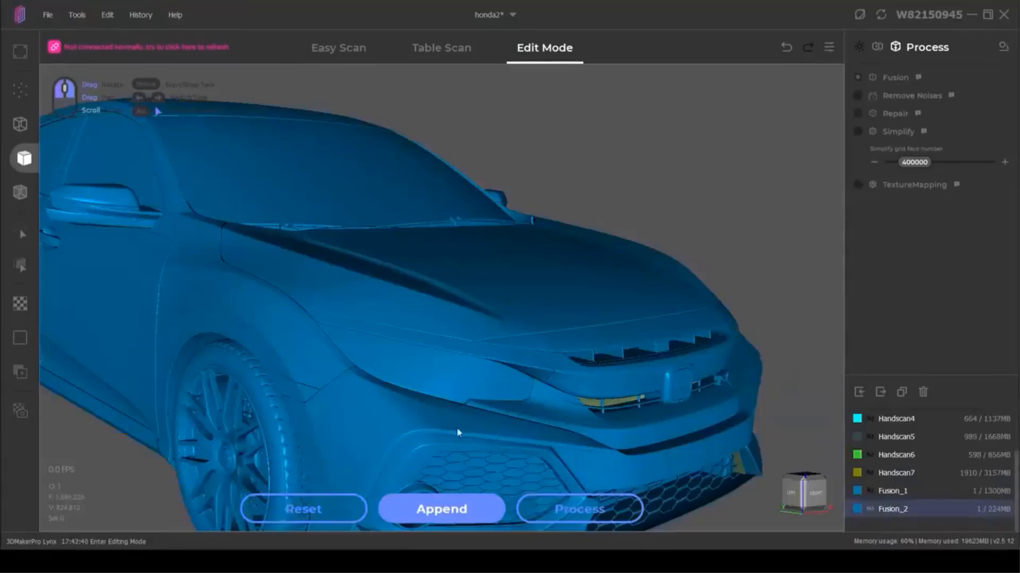
left_click_drag(457, 433, 482, 424)
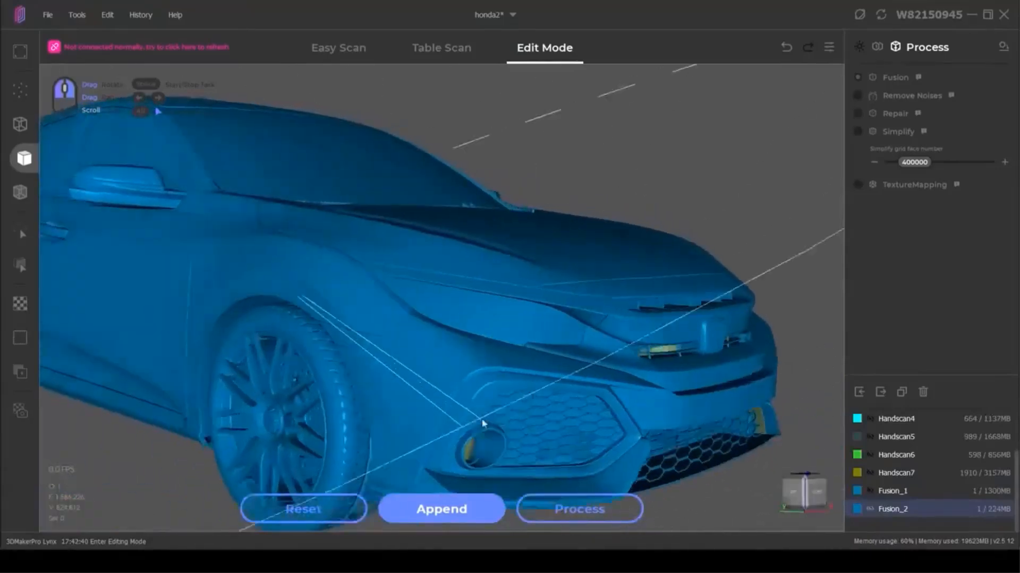